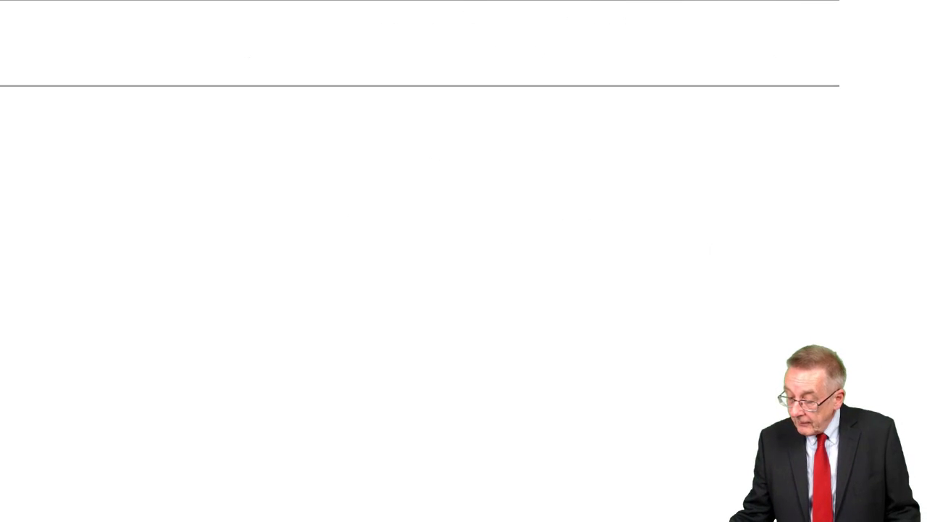
{"action": "type", "text": "UNSYS."}
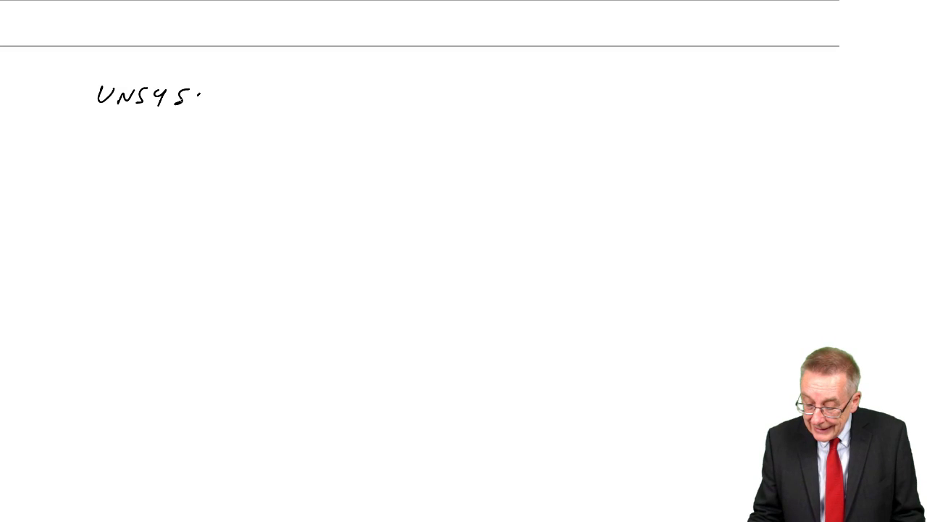
{"action": "type", "text": "TEMA"}
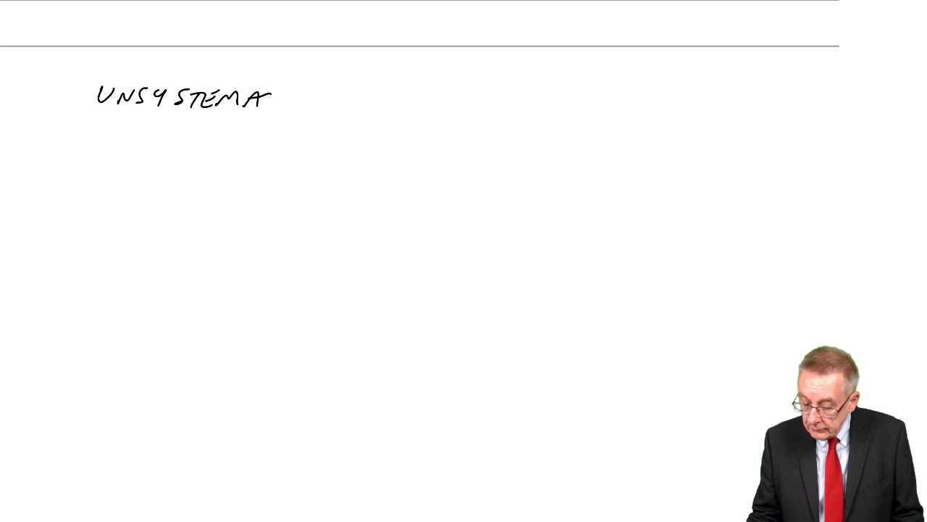
{"action": "type", "text": "TIC RIS"}
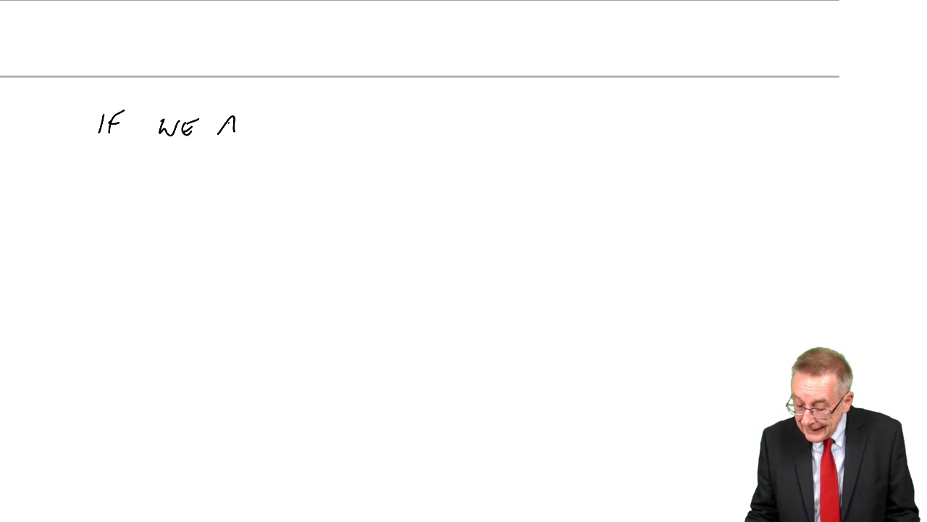
{"action": "type", "text": "ASSUME THAT SHAREHO"}
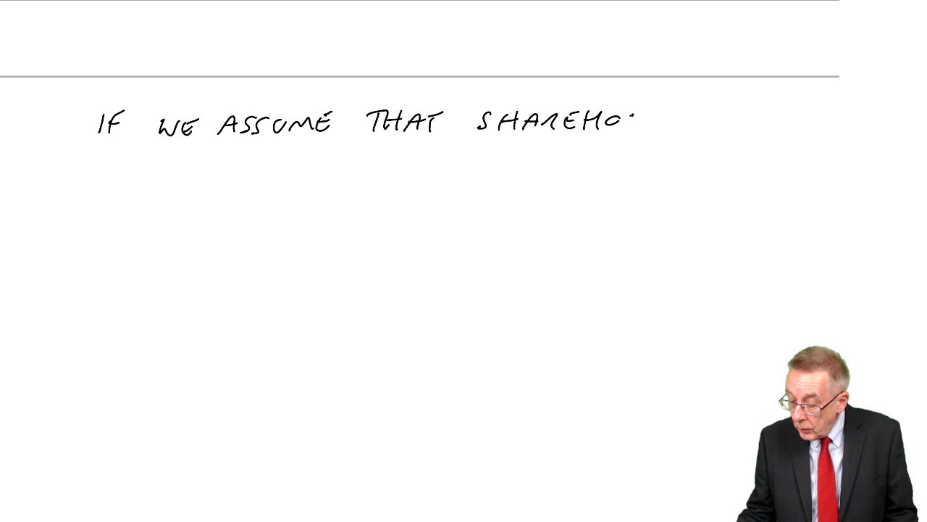